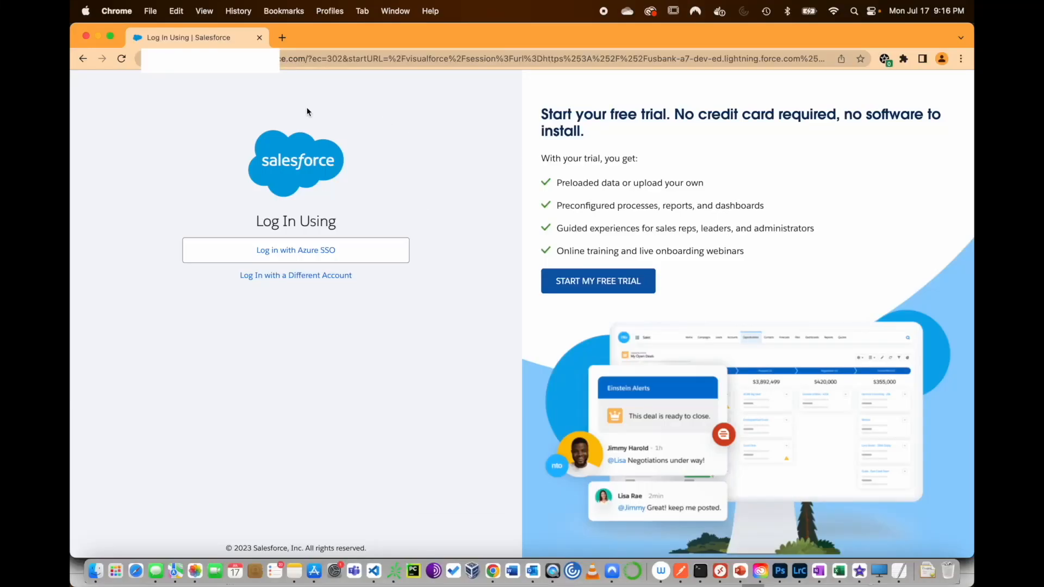
{"action": "mouse_move", "coordinate": [352, 172]}
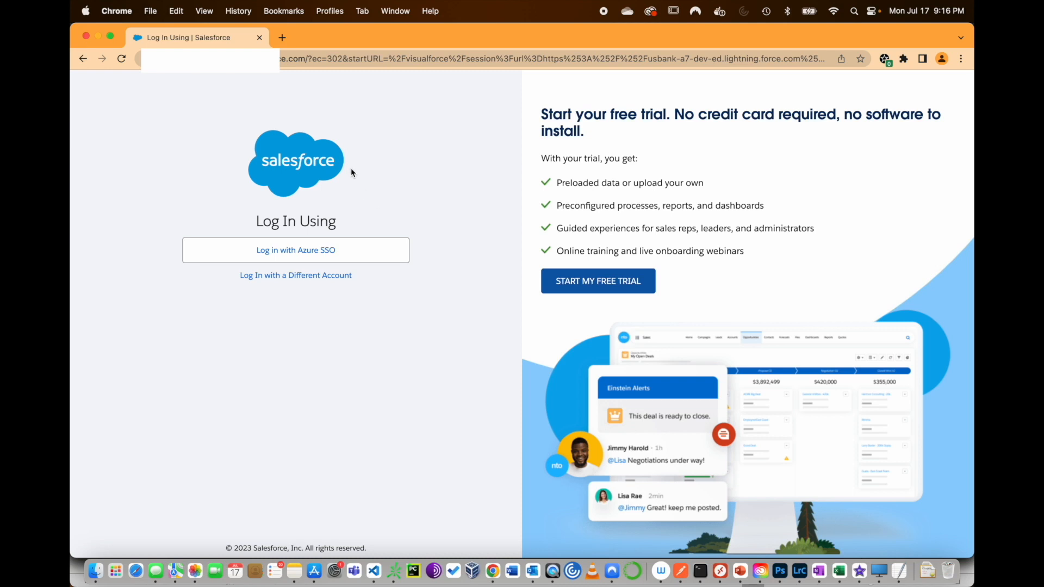
{"action": "mouse_move", "coordinate": [430, 245]}
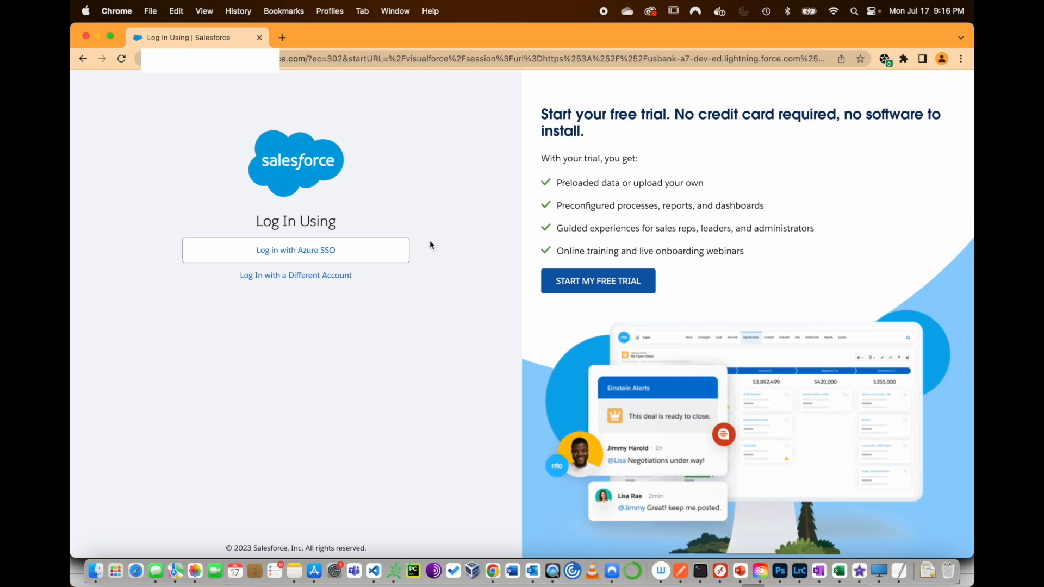
{"action": "mouse_move", "coordinate": [296, 250]}
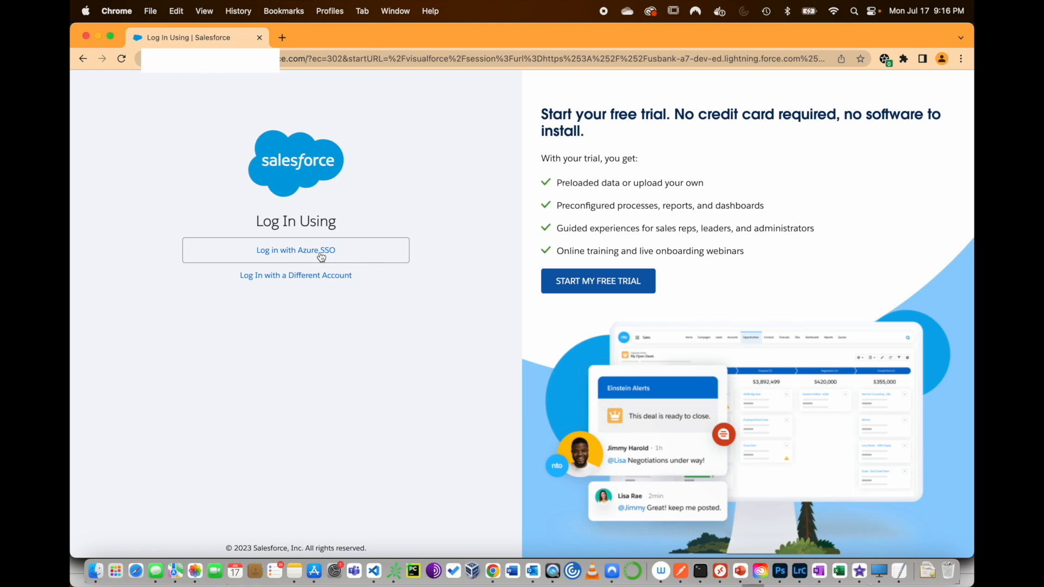
{"action": "mouse_move", "coordinate": [283, 226]}
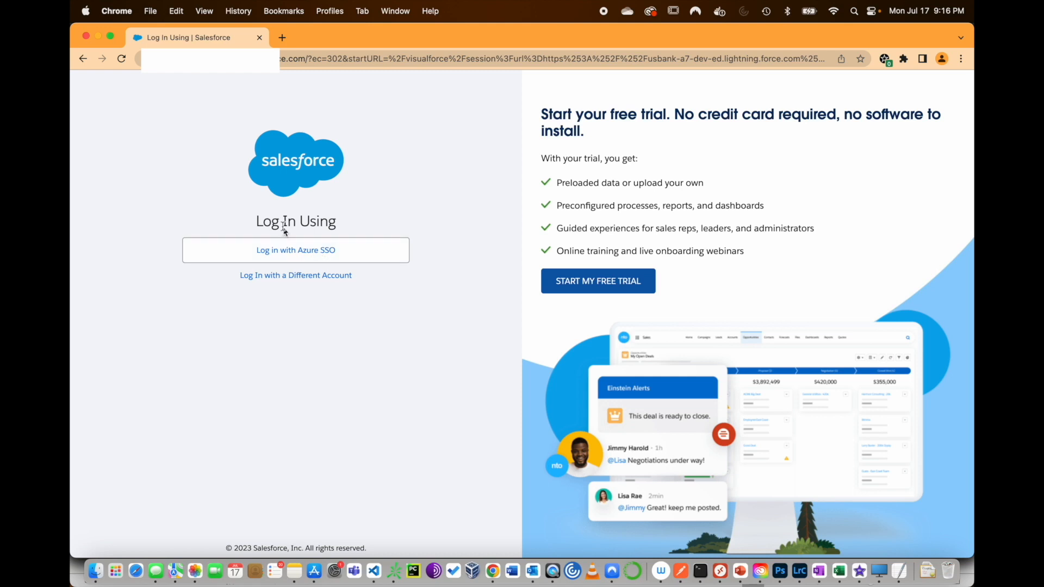
{"action": "mouse_move", "coordinate": [386, 231]}
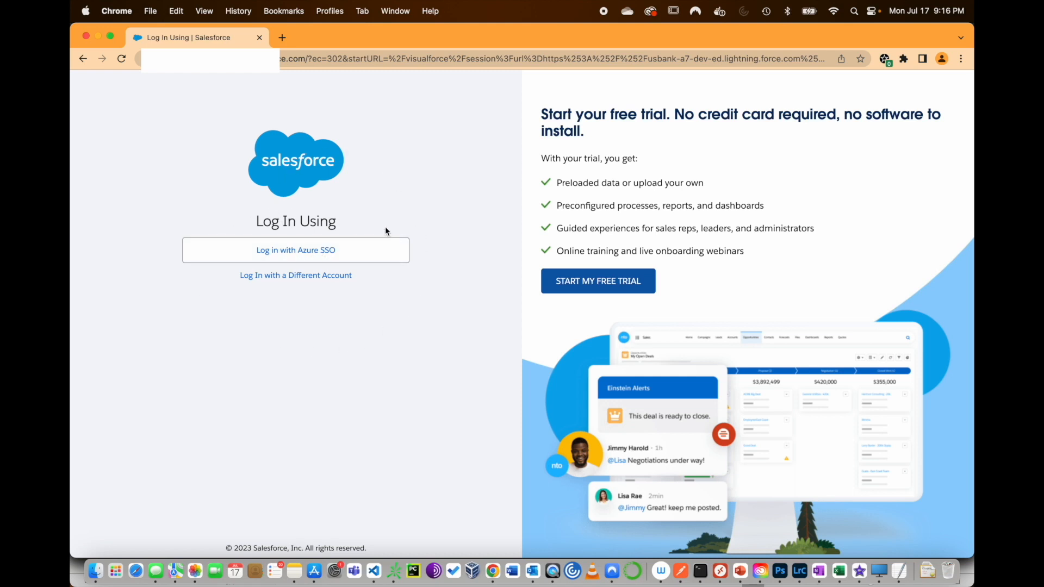
{"action": "mouse_move", "coordinate": [391, 214]}
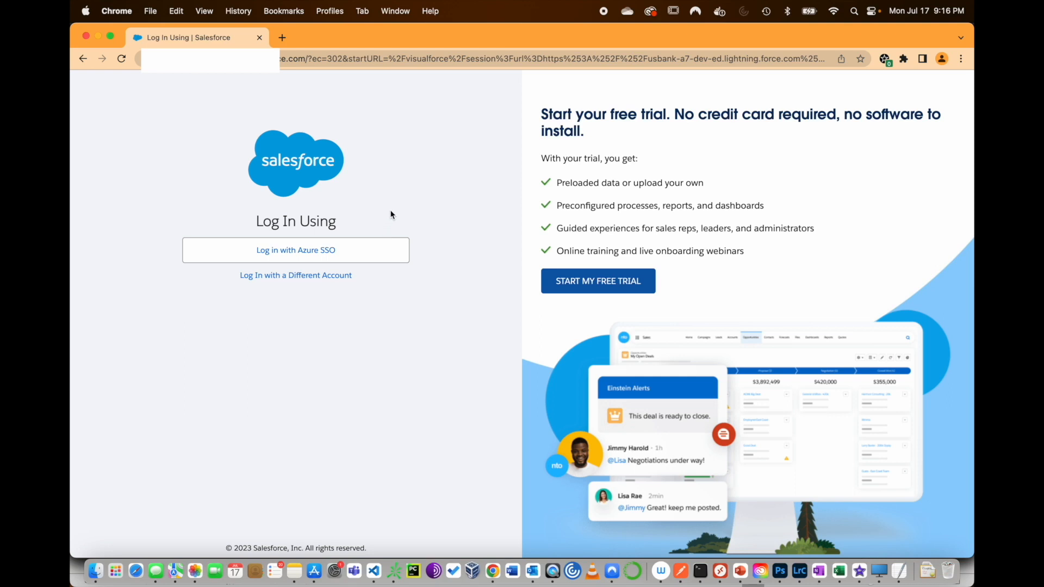
Choose 'Log in with Azure SSO' on the Salesforce login page.
{"action": "left_click", "coordinate": [295, 249]}
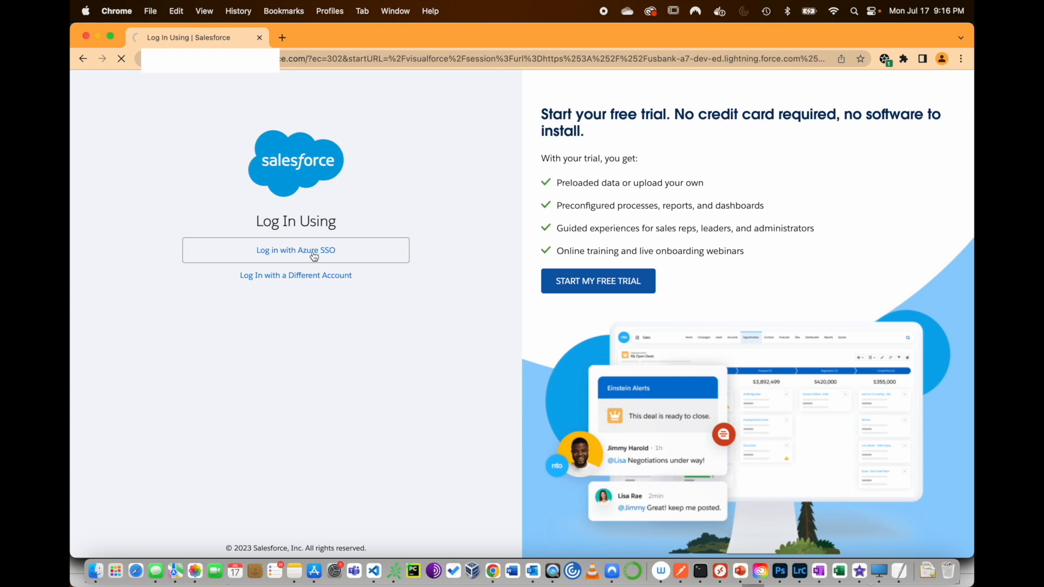
Enter the Gmail-based account email in Microsoft Sign-in and continue to 'Stay signed in?'.
{"action": "left_click", "coordinate": [295, 250]}
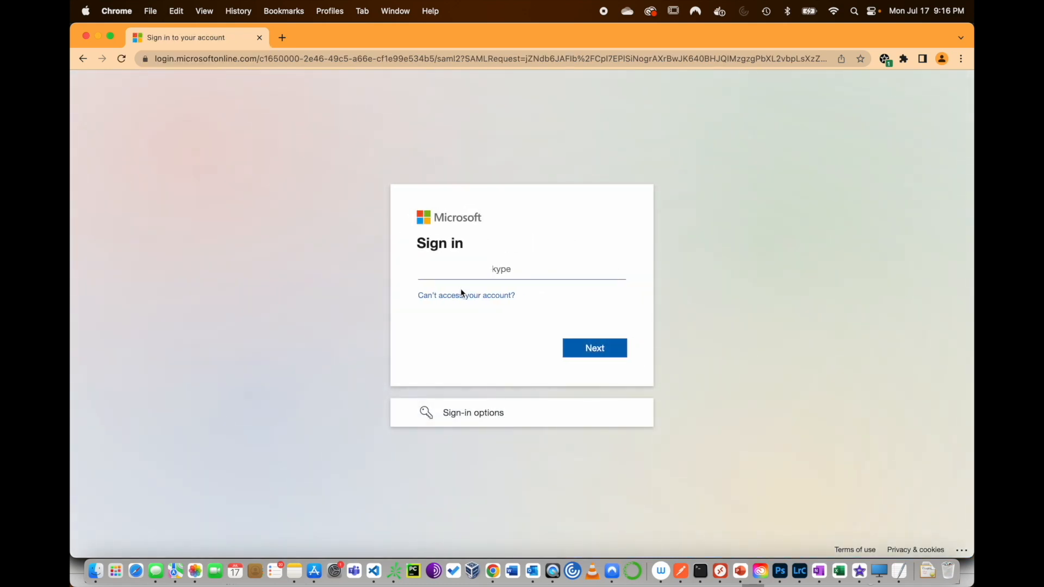
{"action": "mouse_move", "coordinate": [462, 294]}
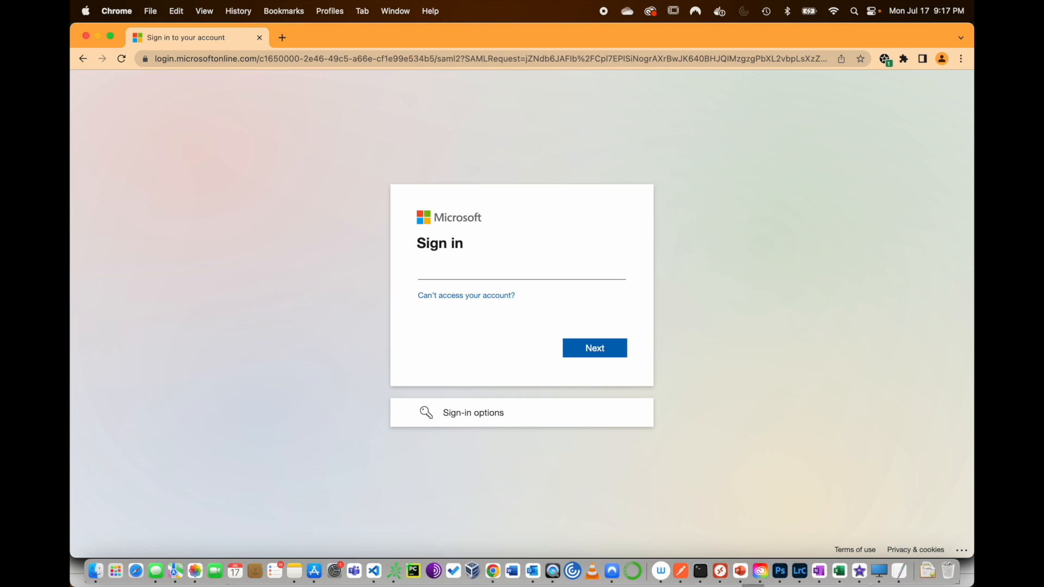
{"action": "type", "text": "gmail.c"}
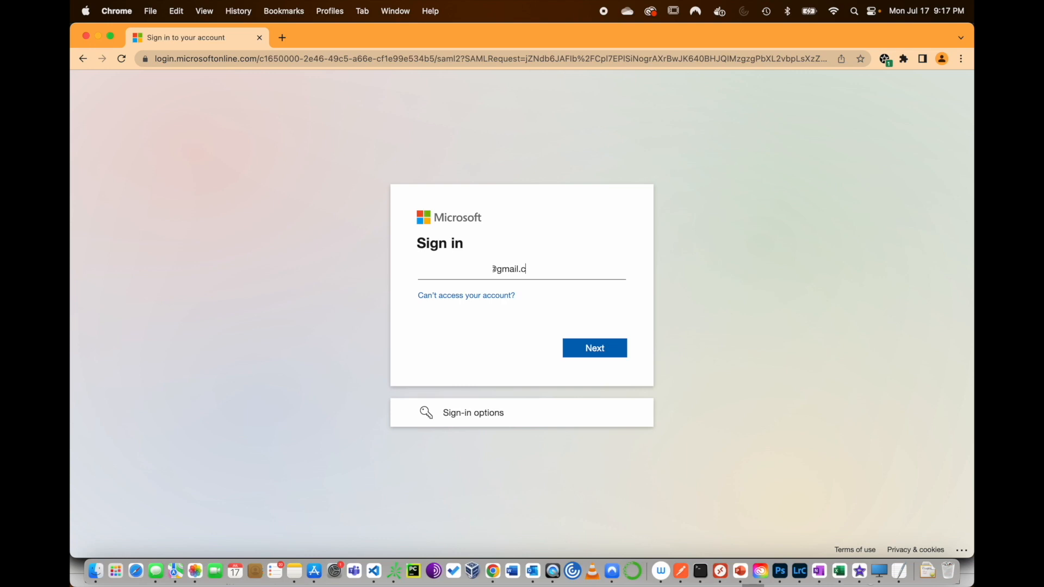
{"action": "left_click", "coordinate": [593, 347]}
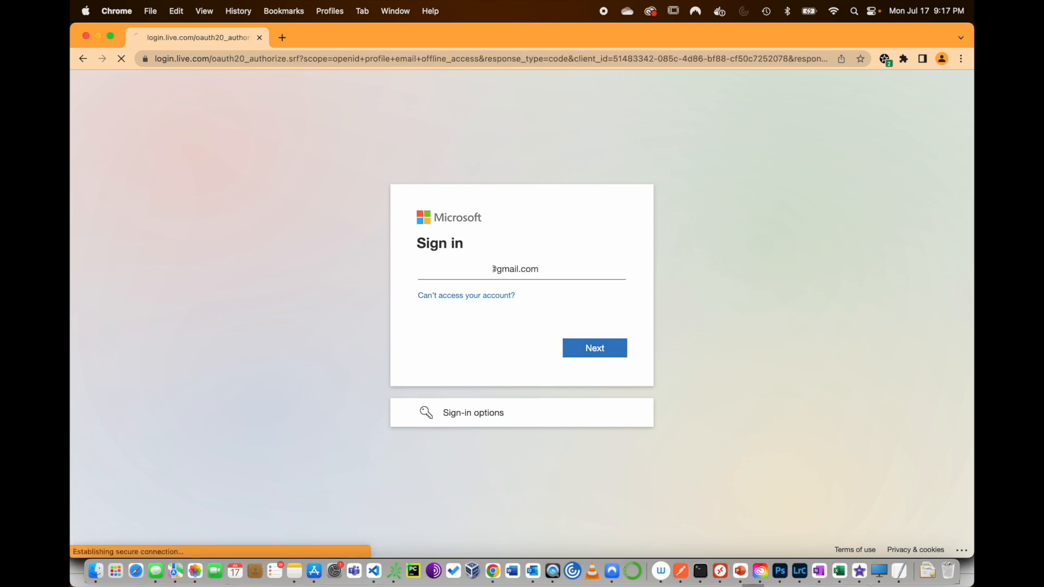
{"action": "left_click", "coordinate": [594, 348]}
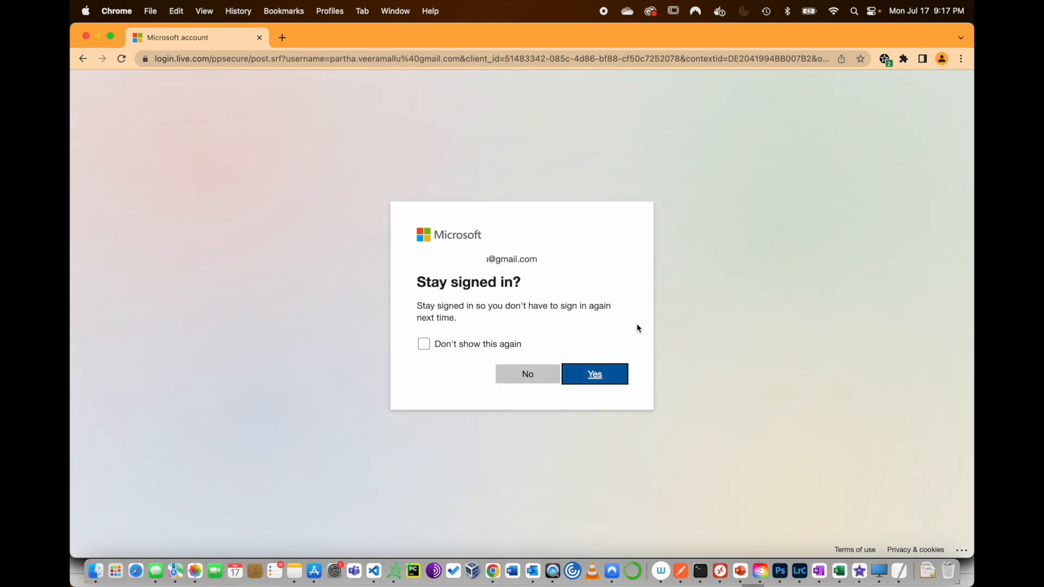
{"action": "mouse_move", "coordinate": [594, 374]}
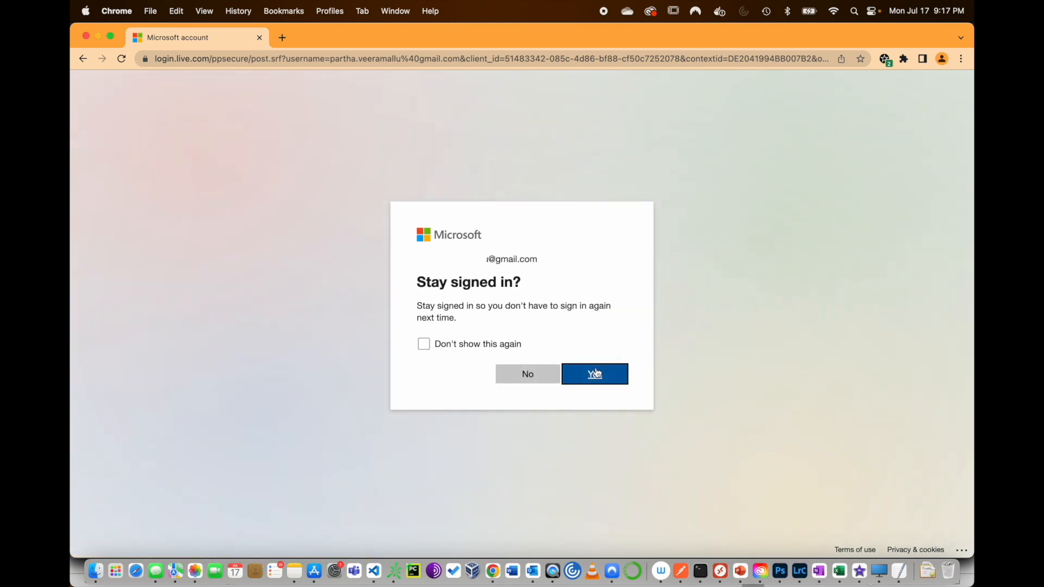
Choose Yes to stay signed in, then show the rcFederation Tracer message list on Setup Home.
{"action": "left_click", "coordinate": [593, 373]}
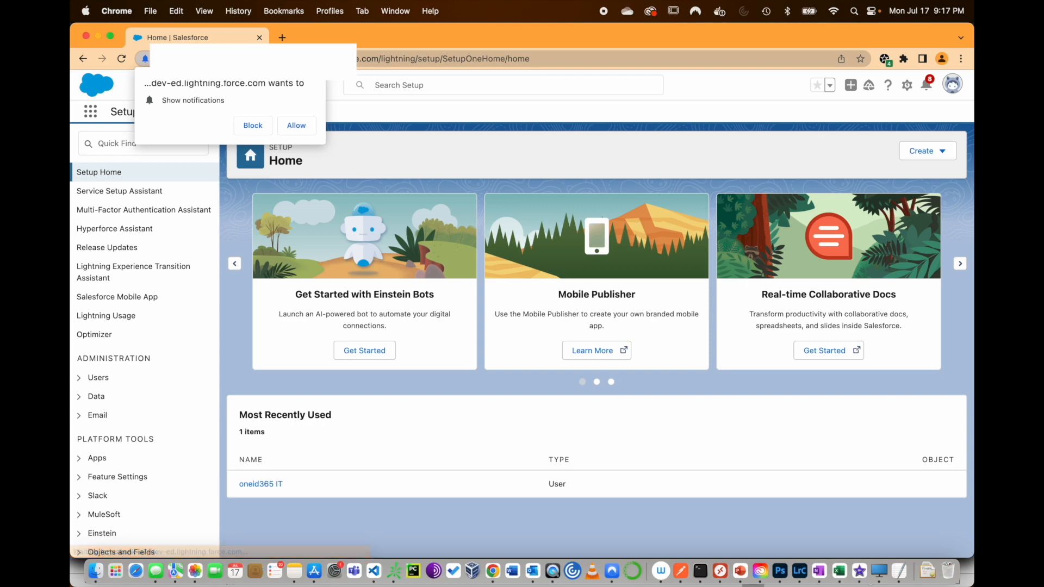
{"action": "mouse_move", "coordinate": [478, 177]}
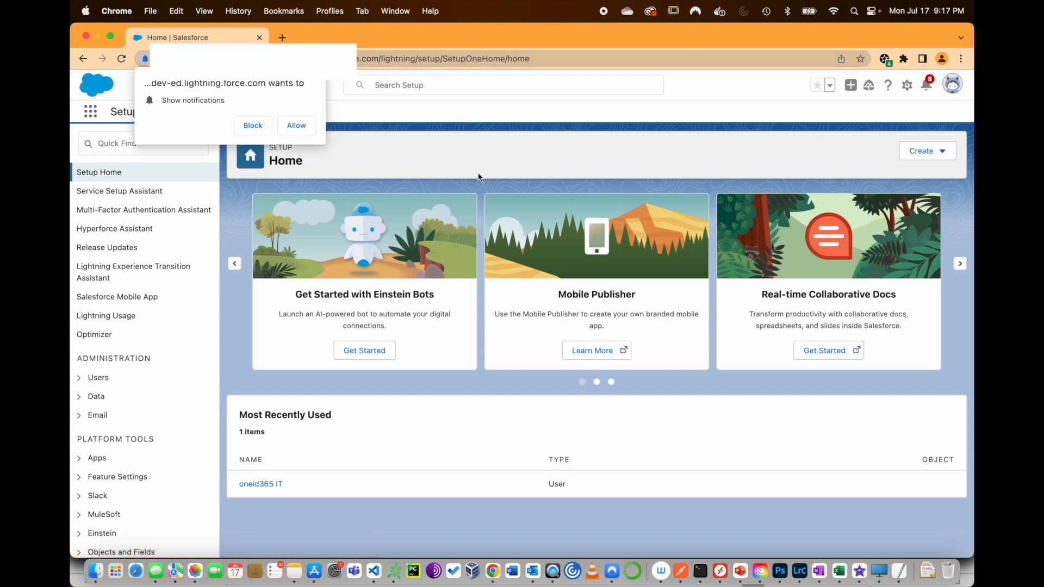
{"action": "mouse_move", "coordinate": [760, 152]}
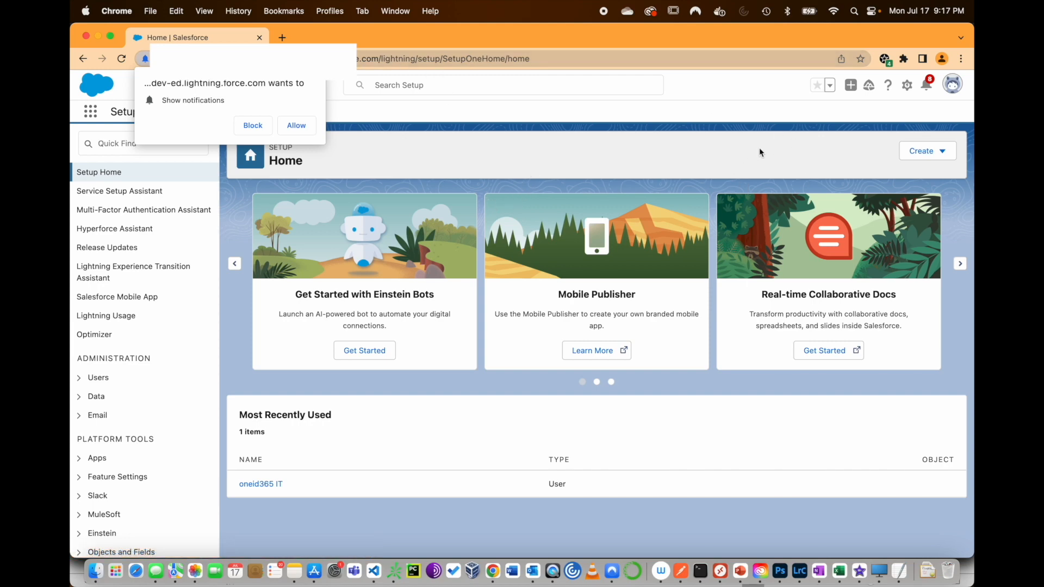
{"action": "mouse_move", "coordinate": [751, 164]}
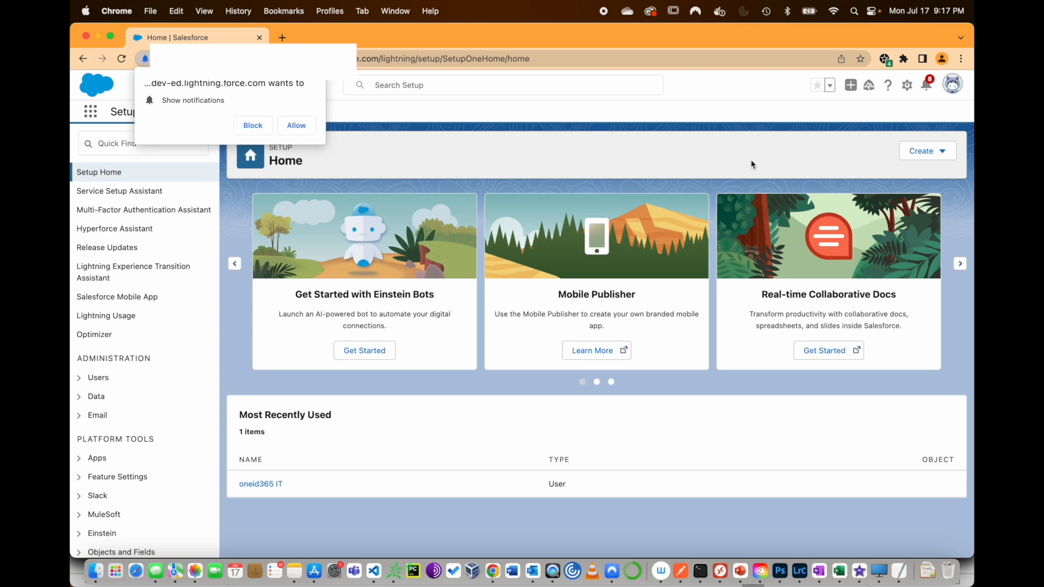
{"action": "mouse_move", "coordinate": [759, 150]}
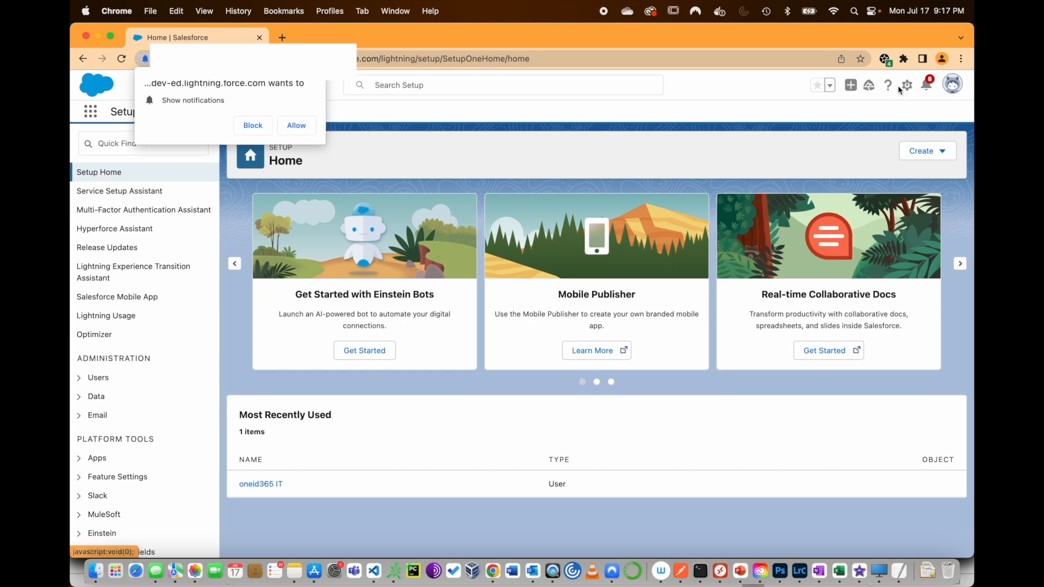
{"action": "left_click", "coordinate": [885, 58]}
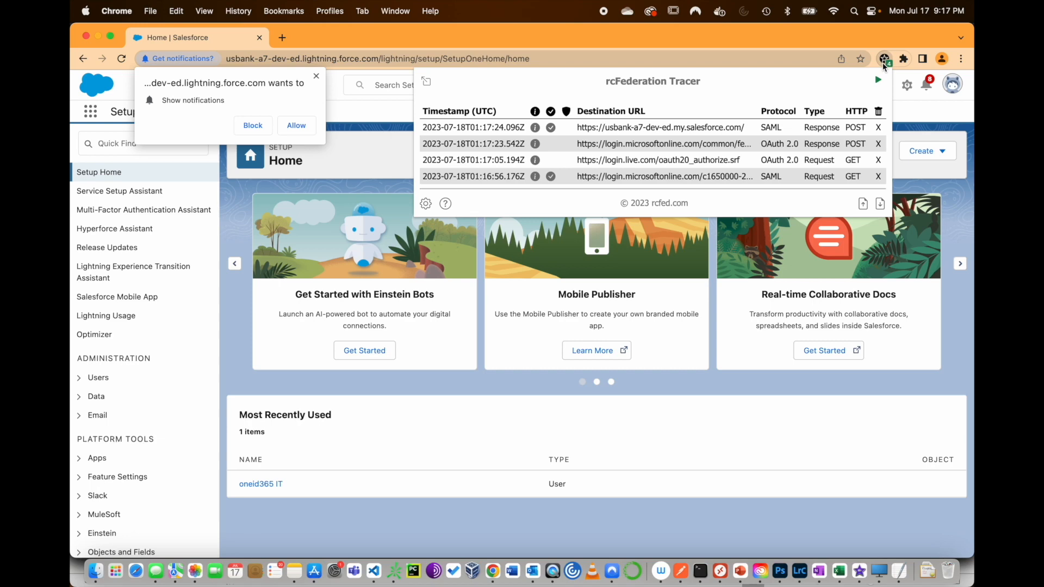
View the SAML Response's raw XML in Message Details, then close the details window.
{"action": "left_click", "coordinate": [473, 127]}
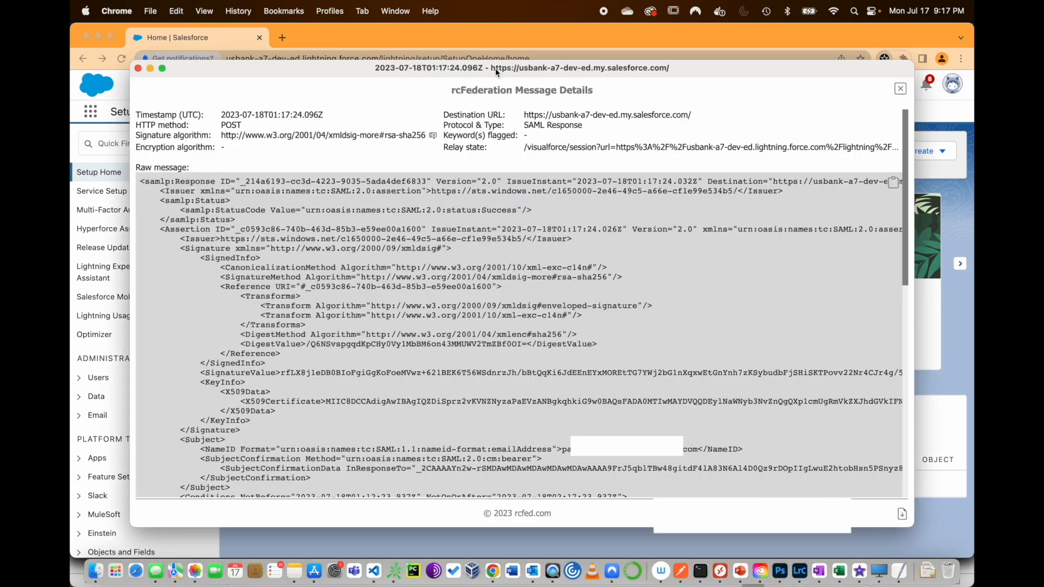
{"action": "mouse_move", "coordinate": [653, 91]}
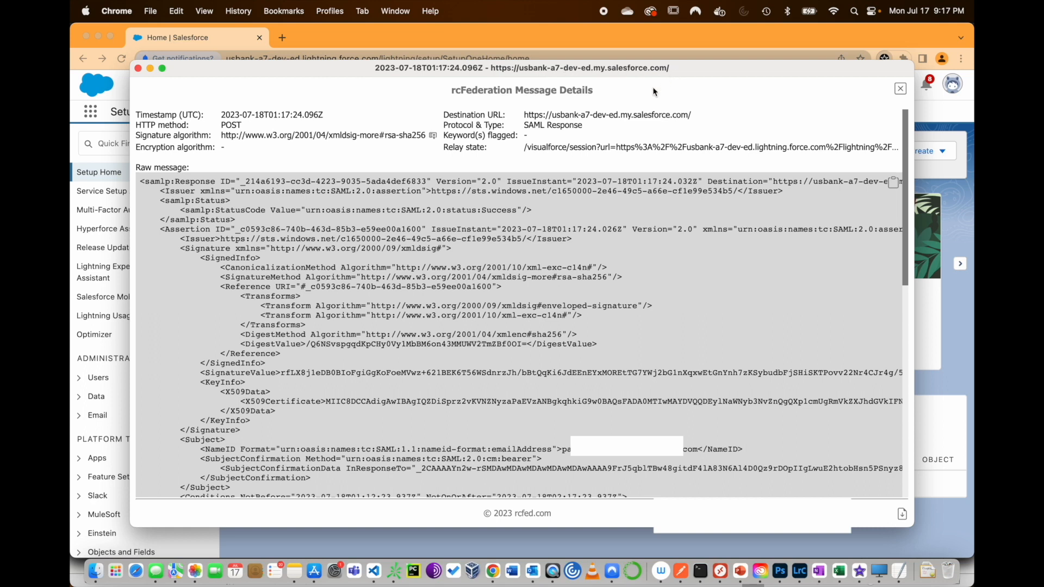
{"action": "mouse_move", "coordinate": [457, 206]}
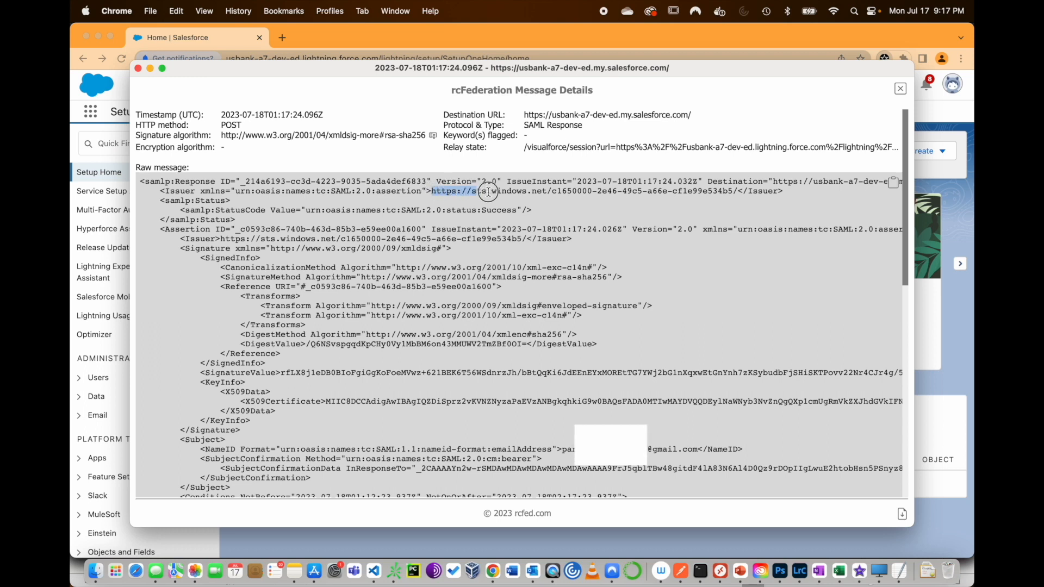
{"action": "mouse_move", "coordinate": [512, 190]}
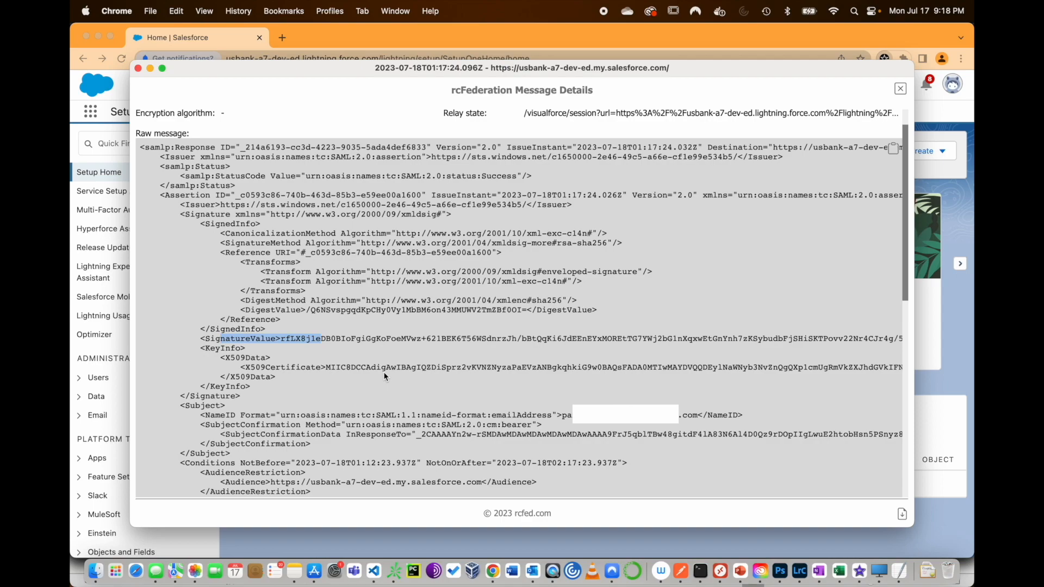
{"action": "left_click", "coordinate": [900, 88]}
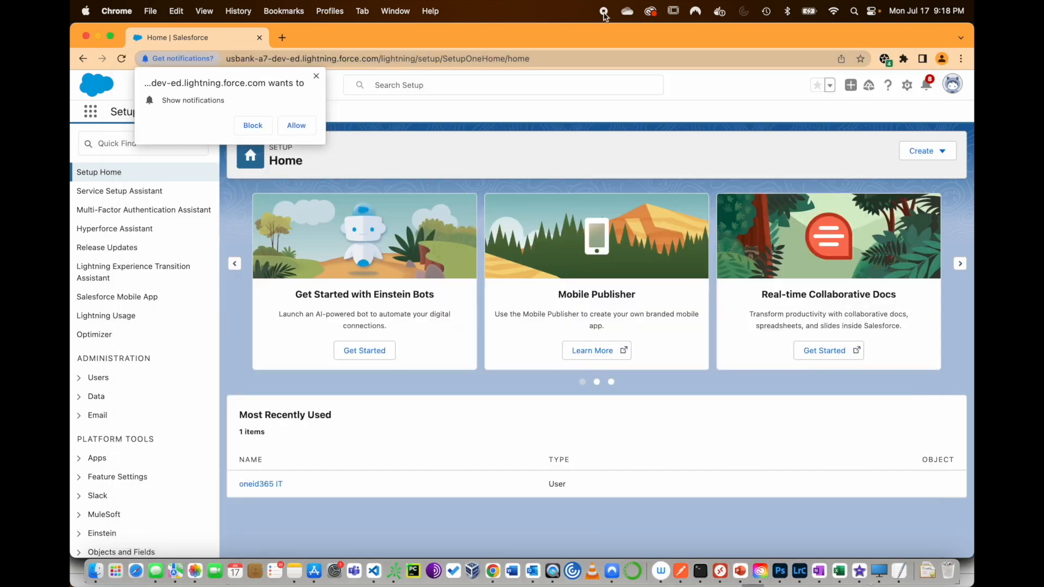